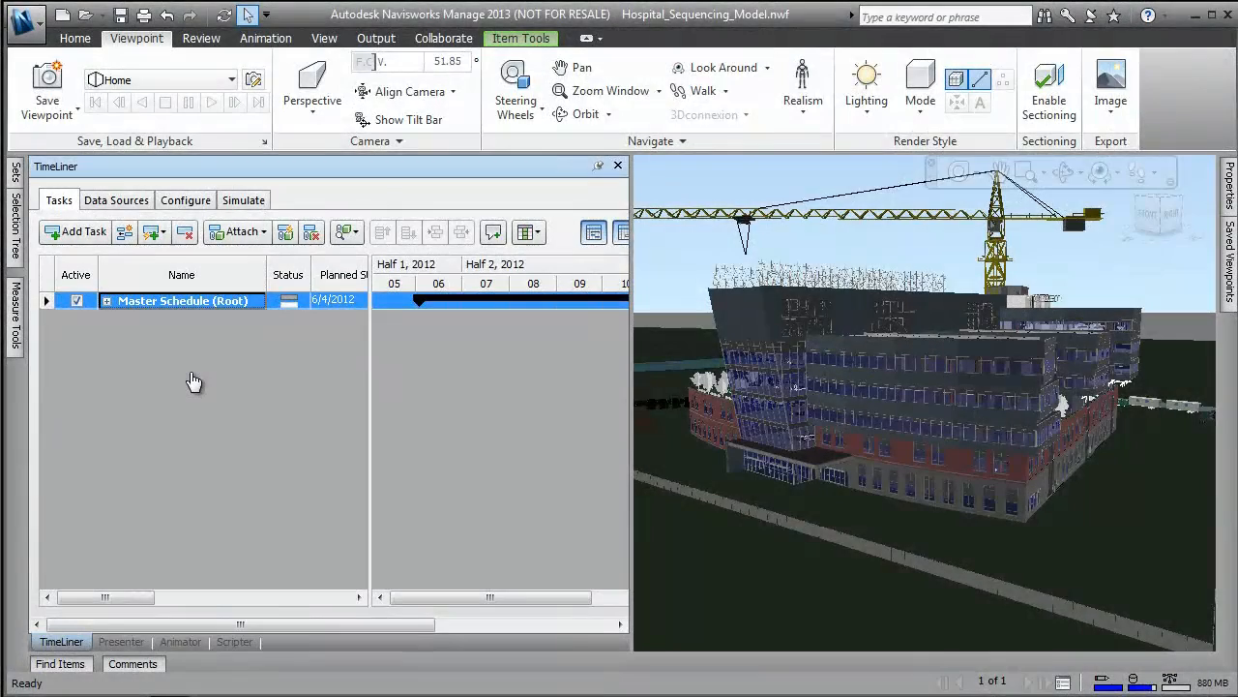
mouse_move(155, 386)
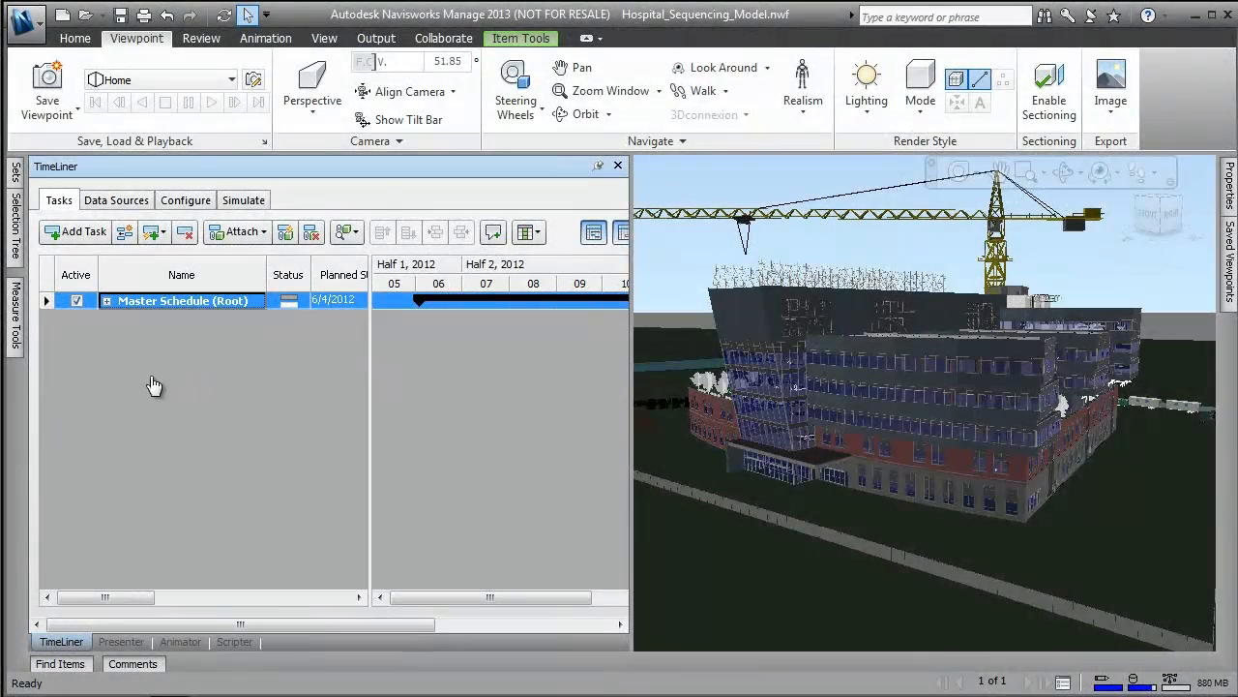
mouse_move(75, 237)
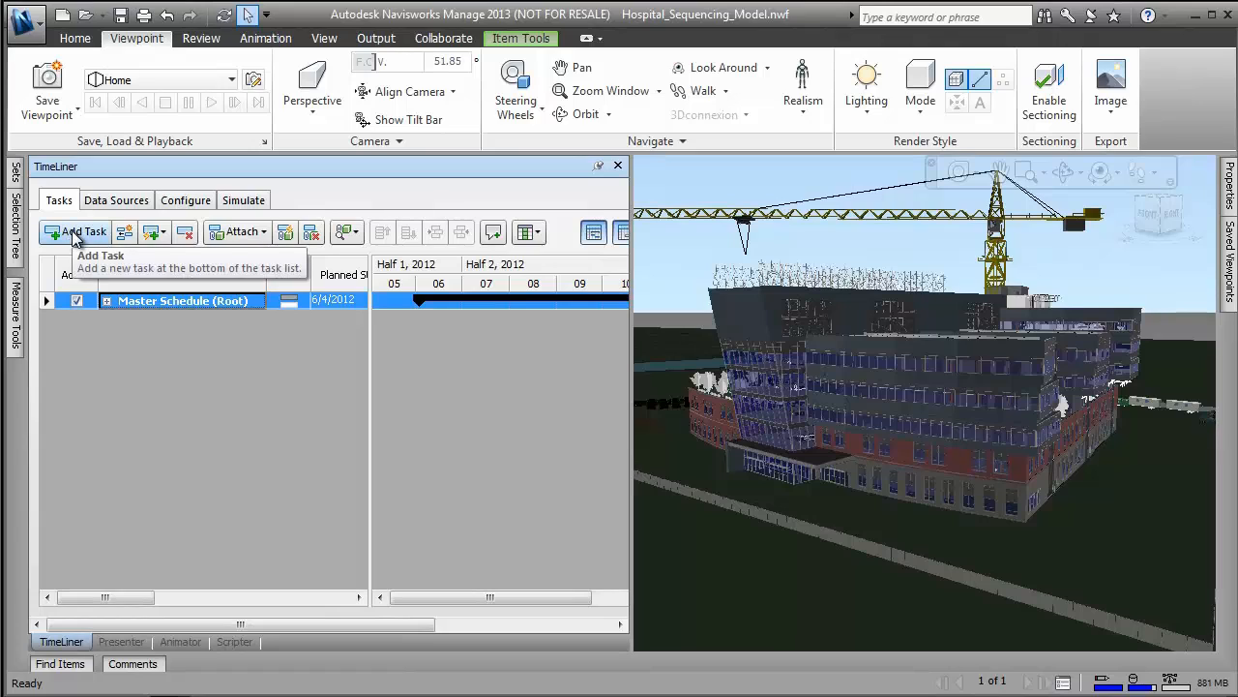
Add a task, indent Zone A's phase tasks, and pick planned start dates from the calendar.
click(82, 231)
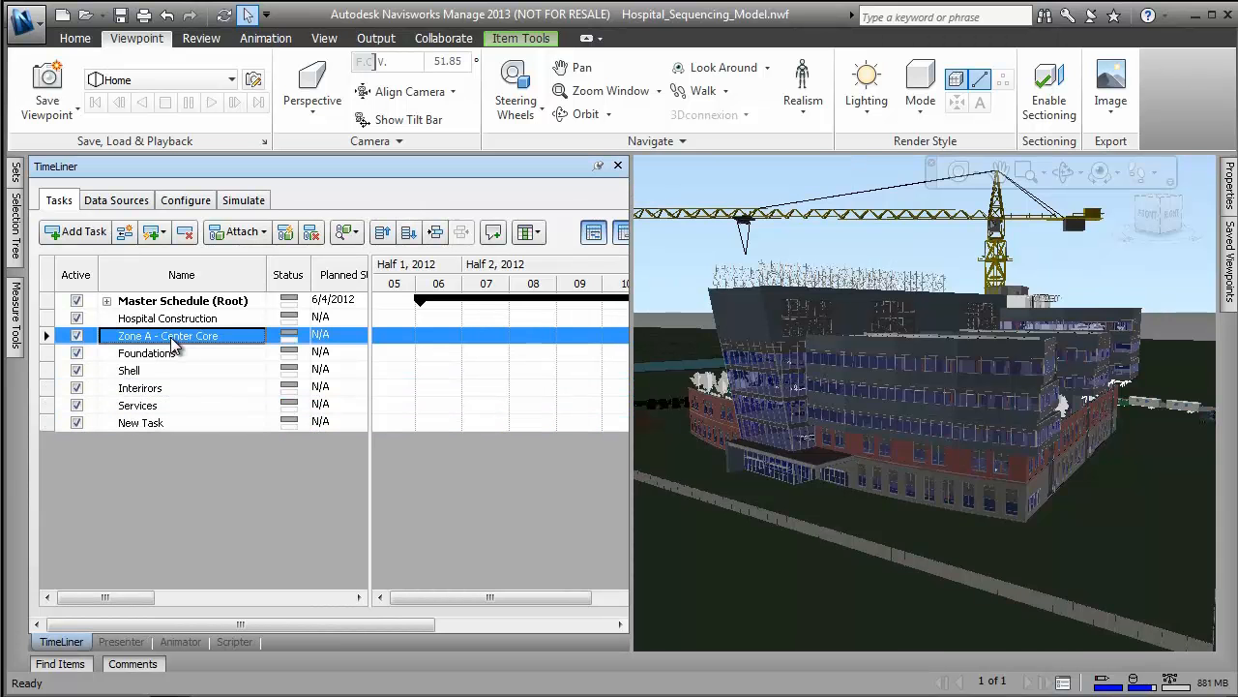
mouse_move(435, 232)
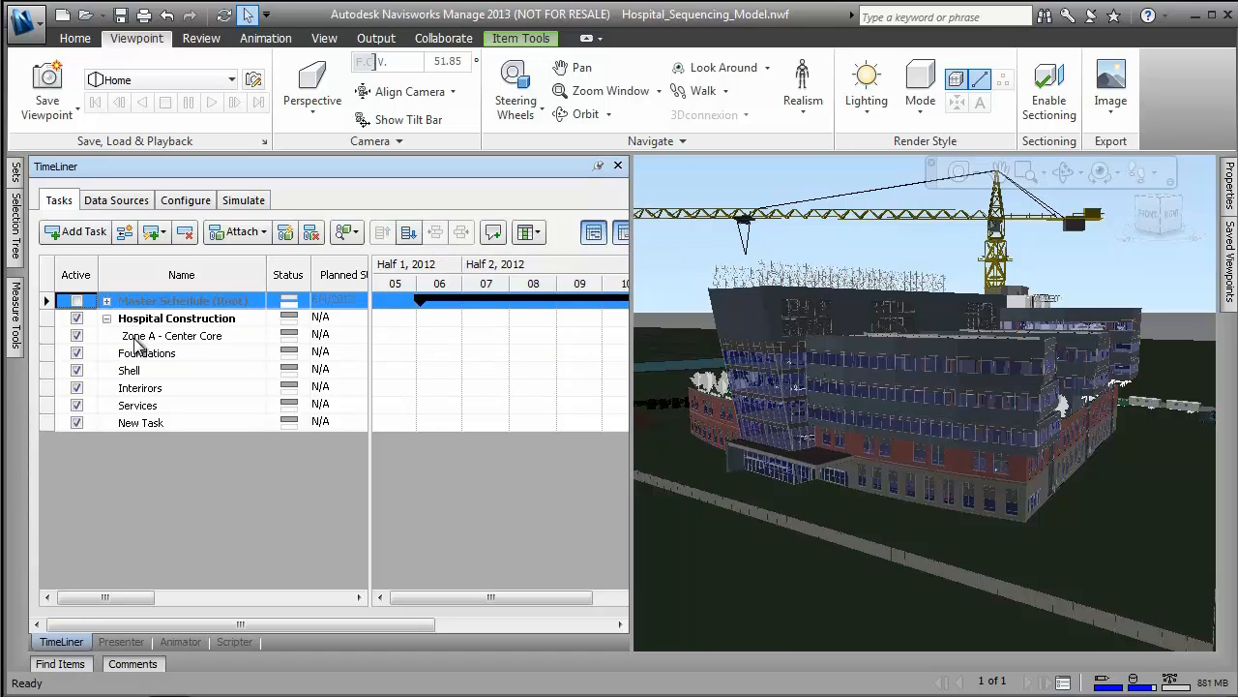
click(147, 352)
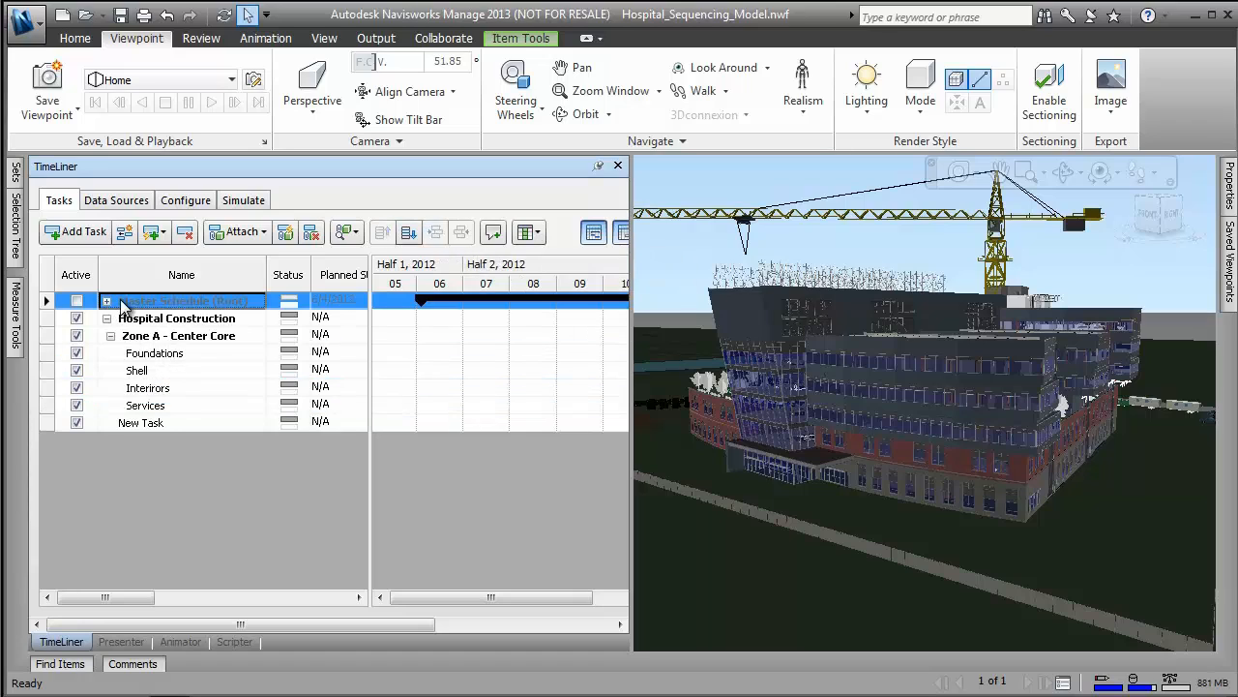
click(155, 352)
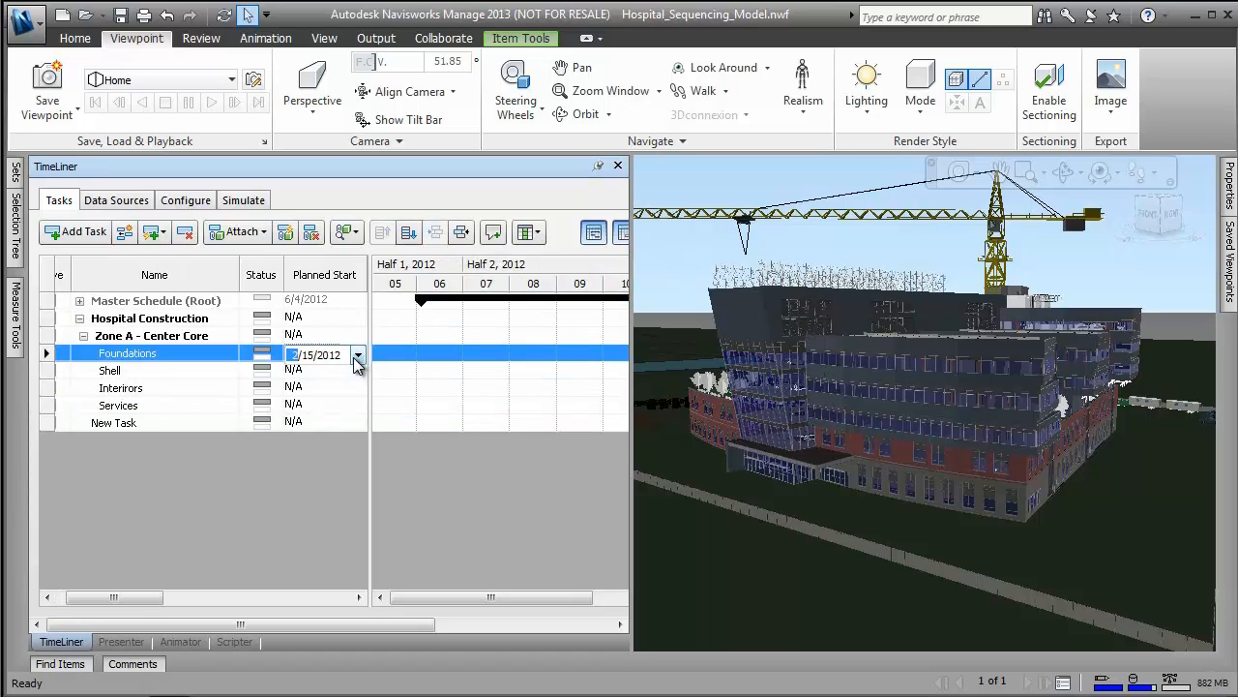
click(357, 355)
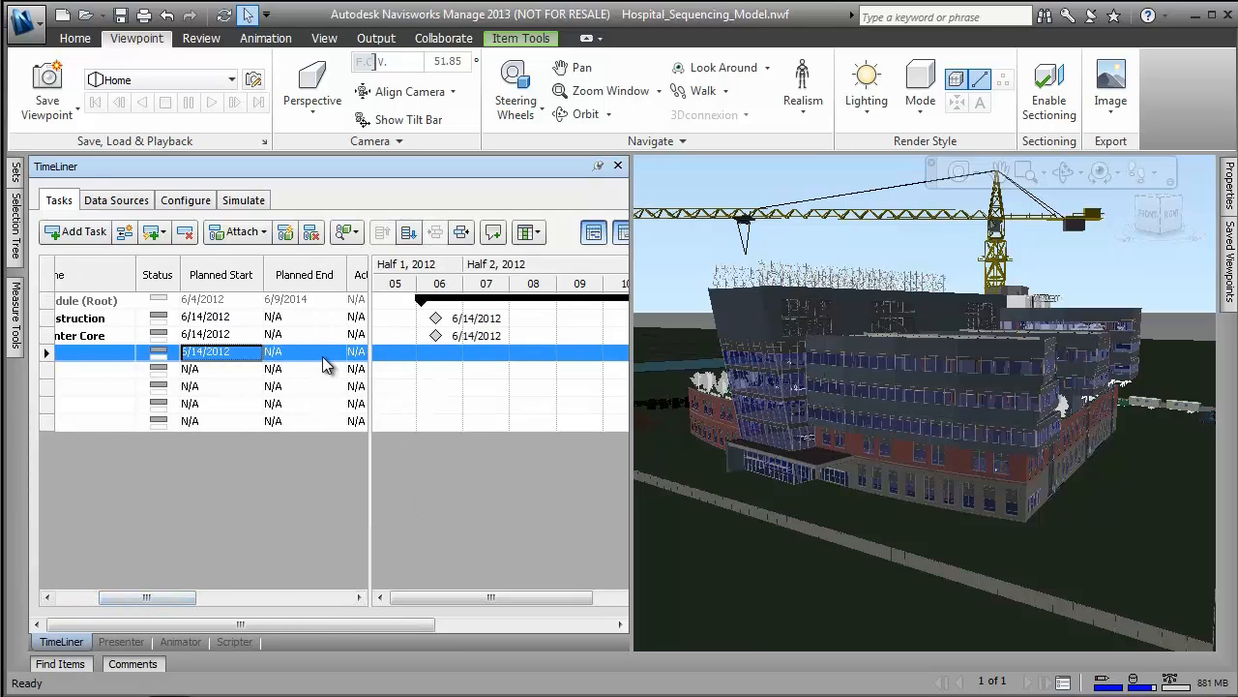
click(69, 32)
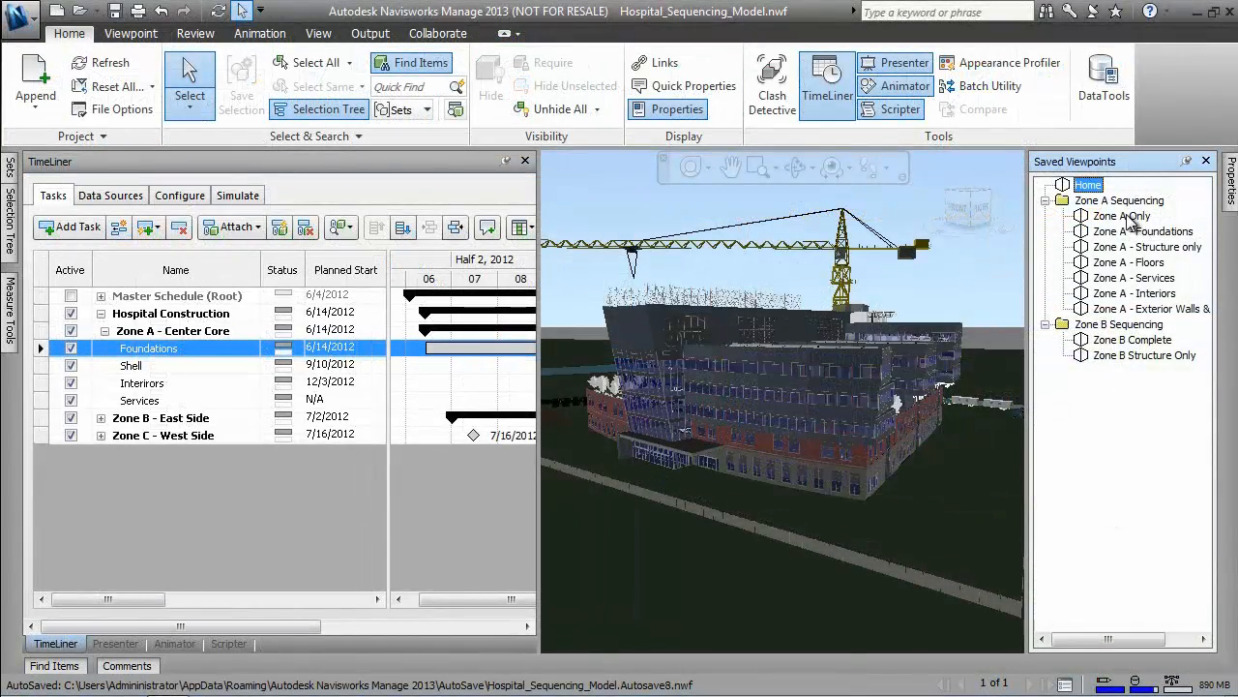
Recall the Zone A Only and foundation viewpoints and attach those elements to the Foundations task.
click(1121, 215)
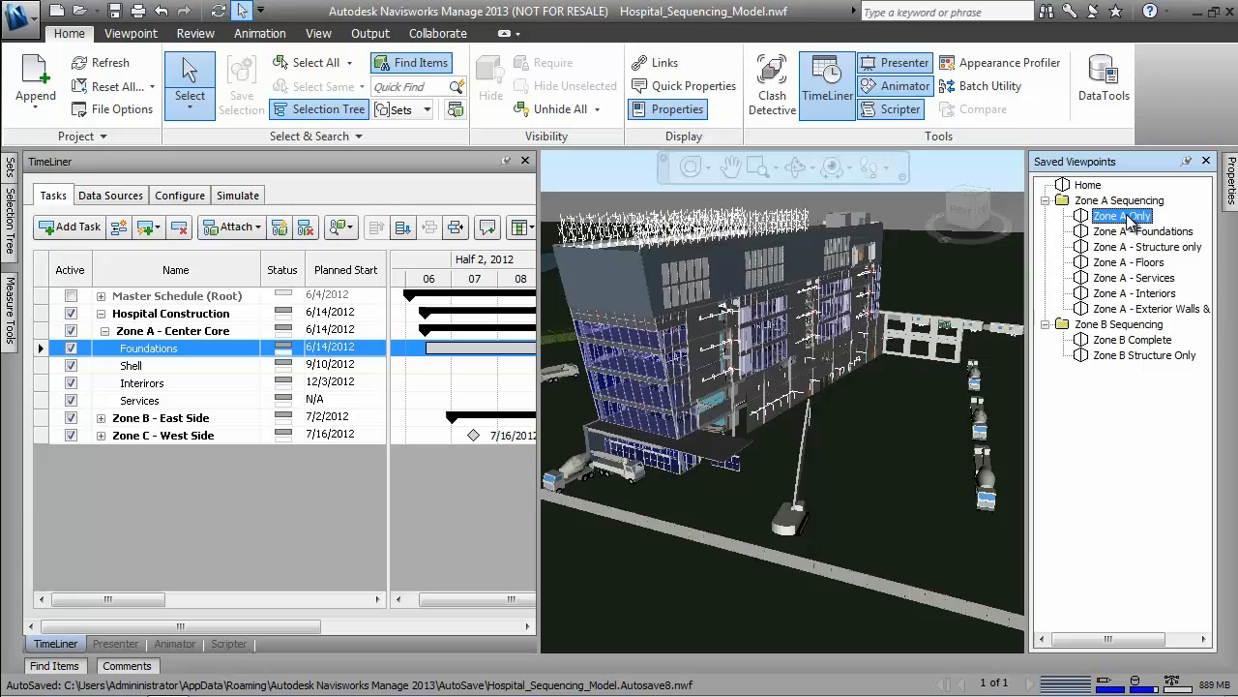
click(1143, 231)
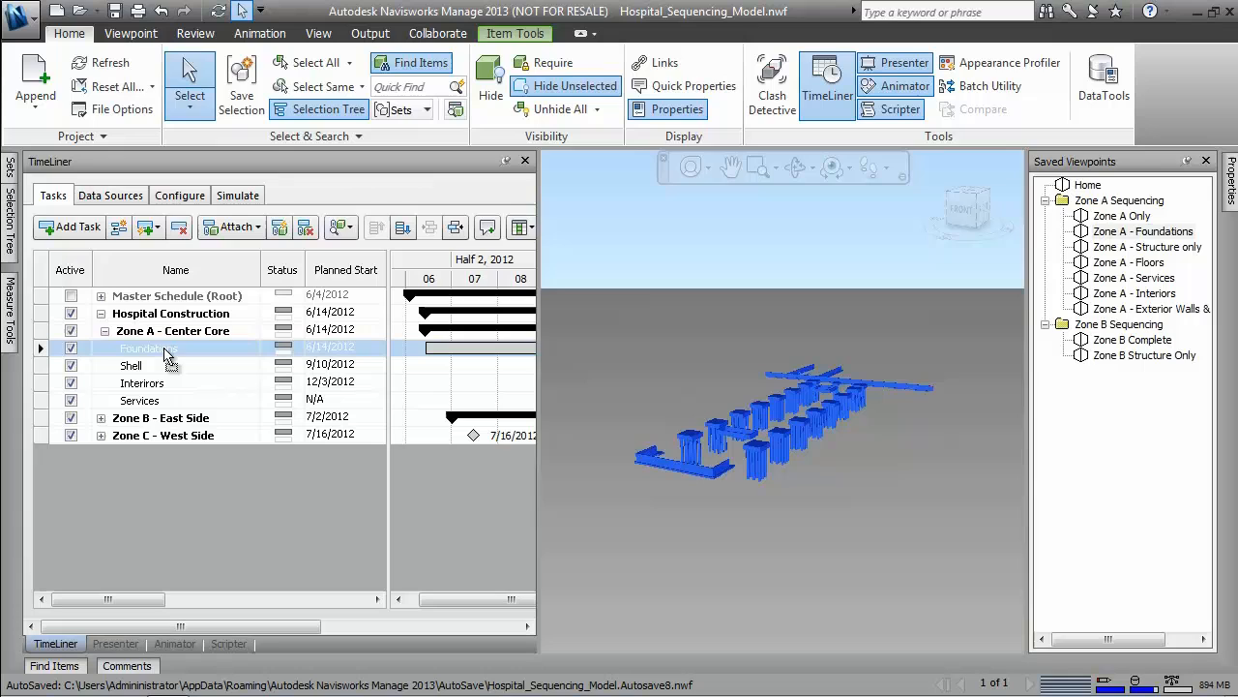
drag(107, 600, 169, 599)
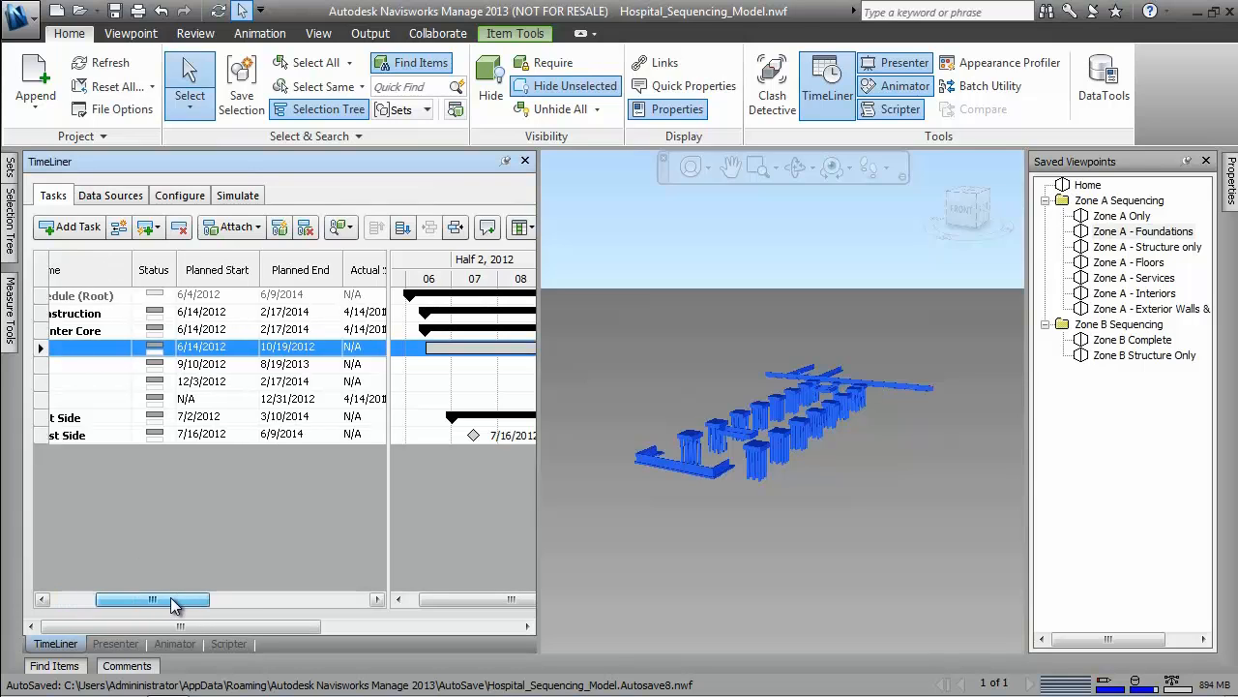
drag(153, 600, 106, 600)
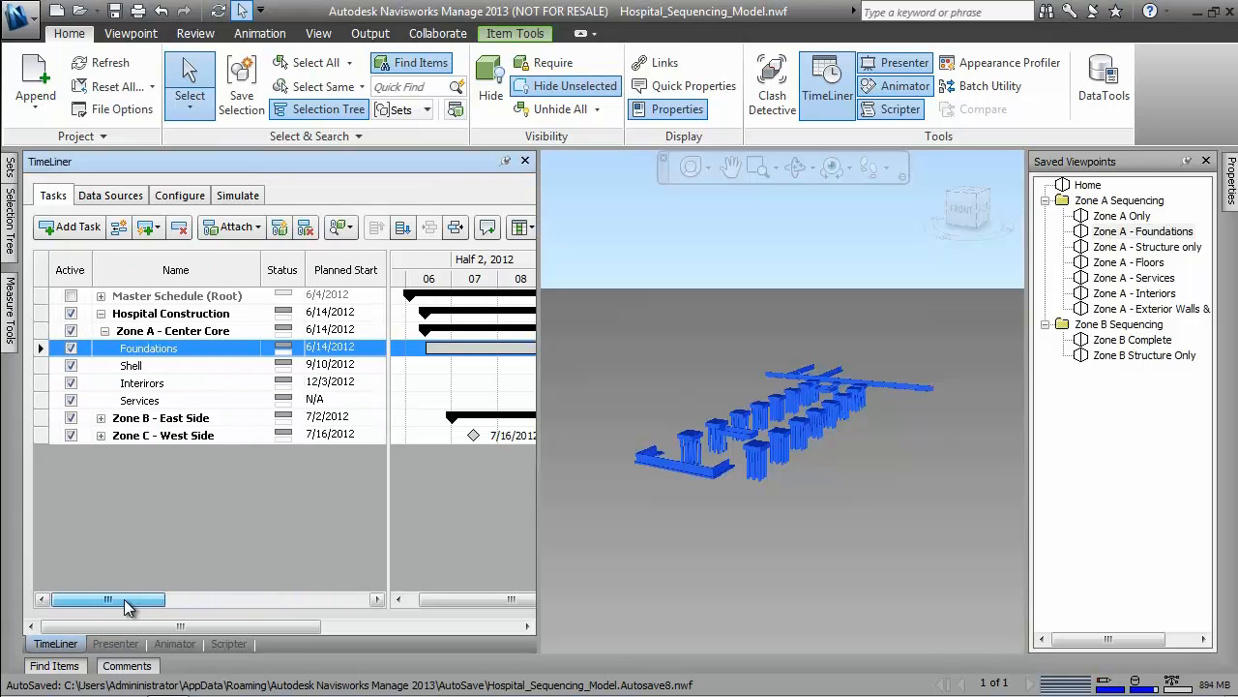
click(1147, 247)
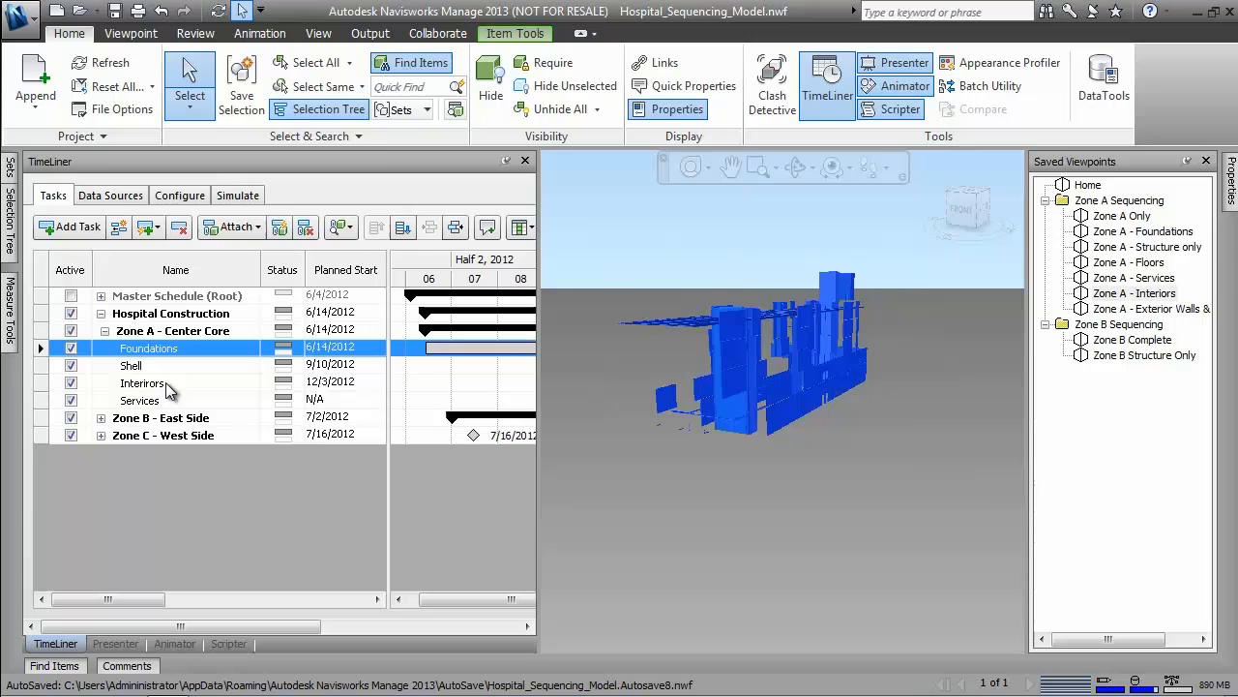
mouse_move(653, 398)
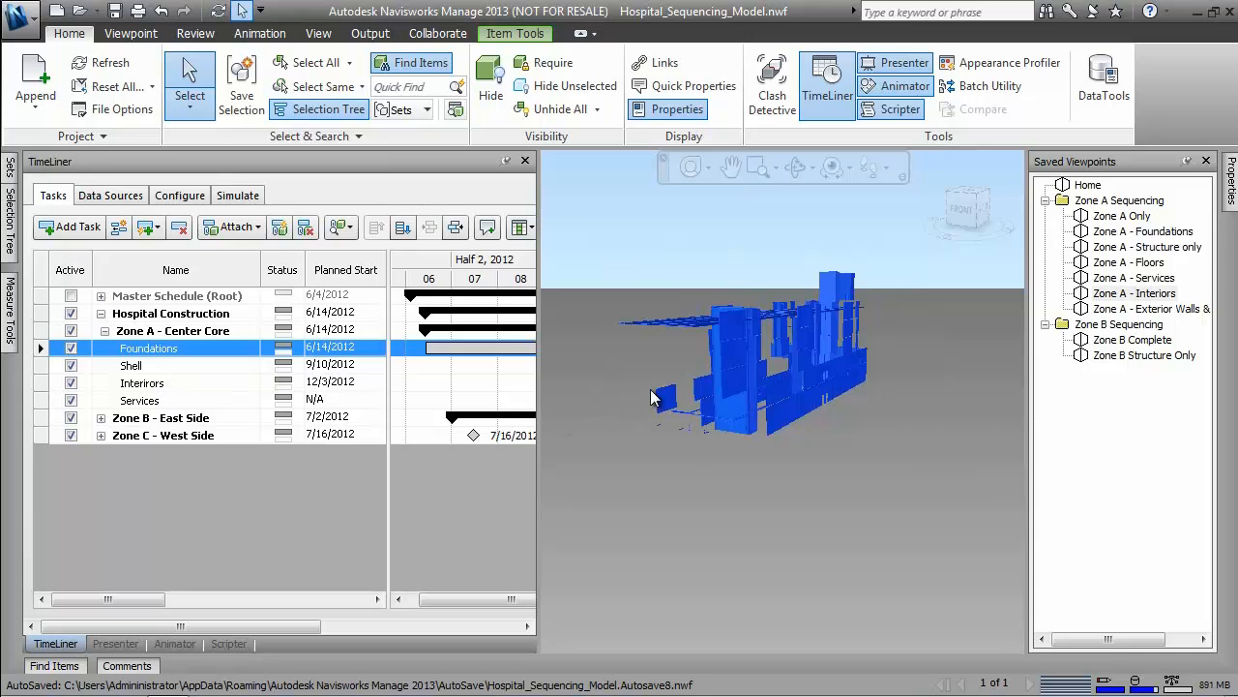
mouse_move(1161, 280)
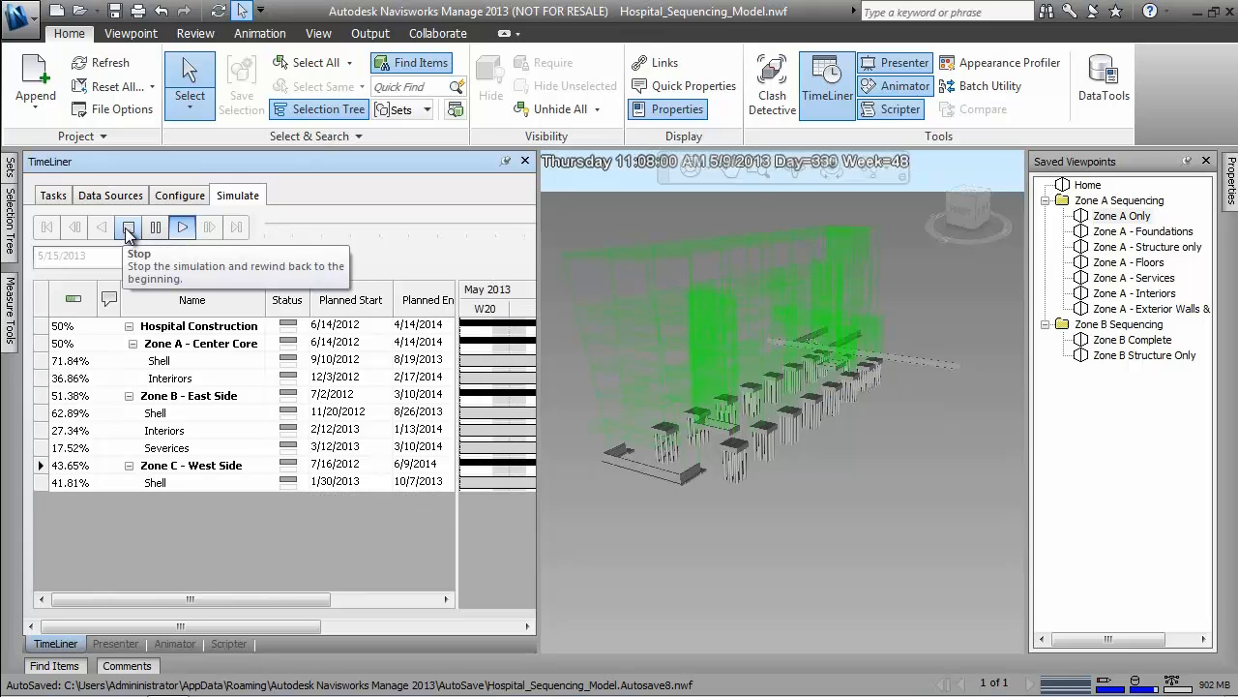
Stop and rewind the simulation, then export the schedule as MS Project XML.
click(182, 226)
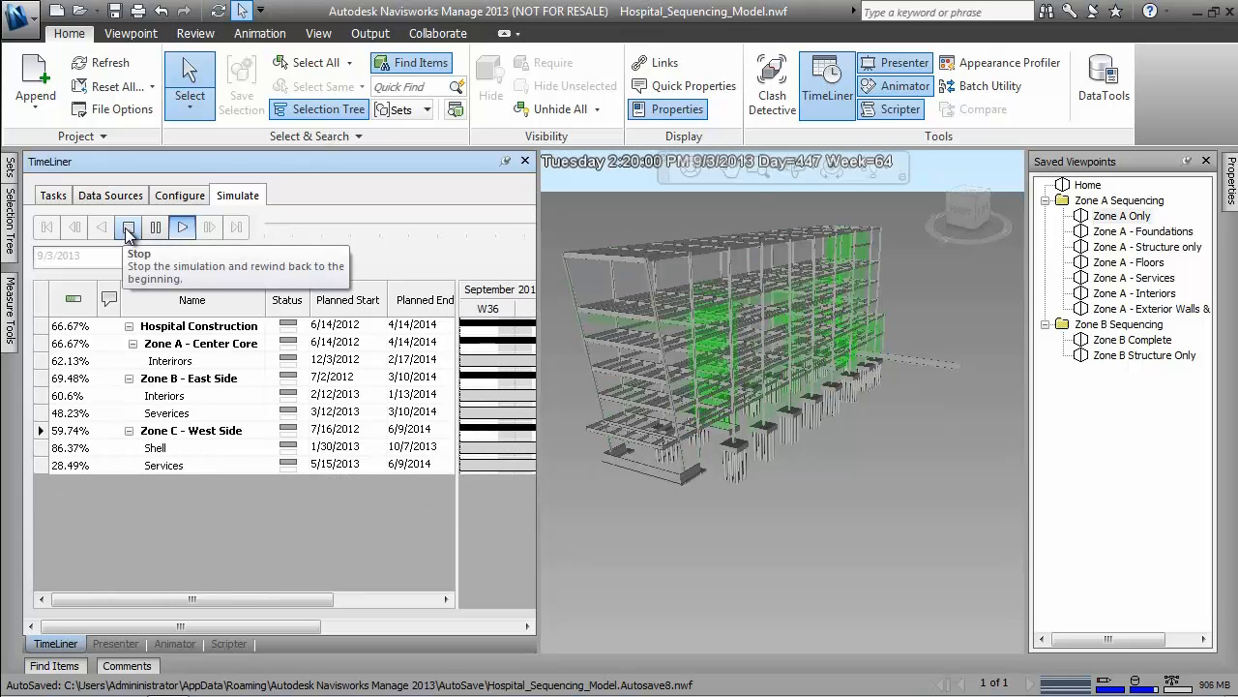
click(183, 226)
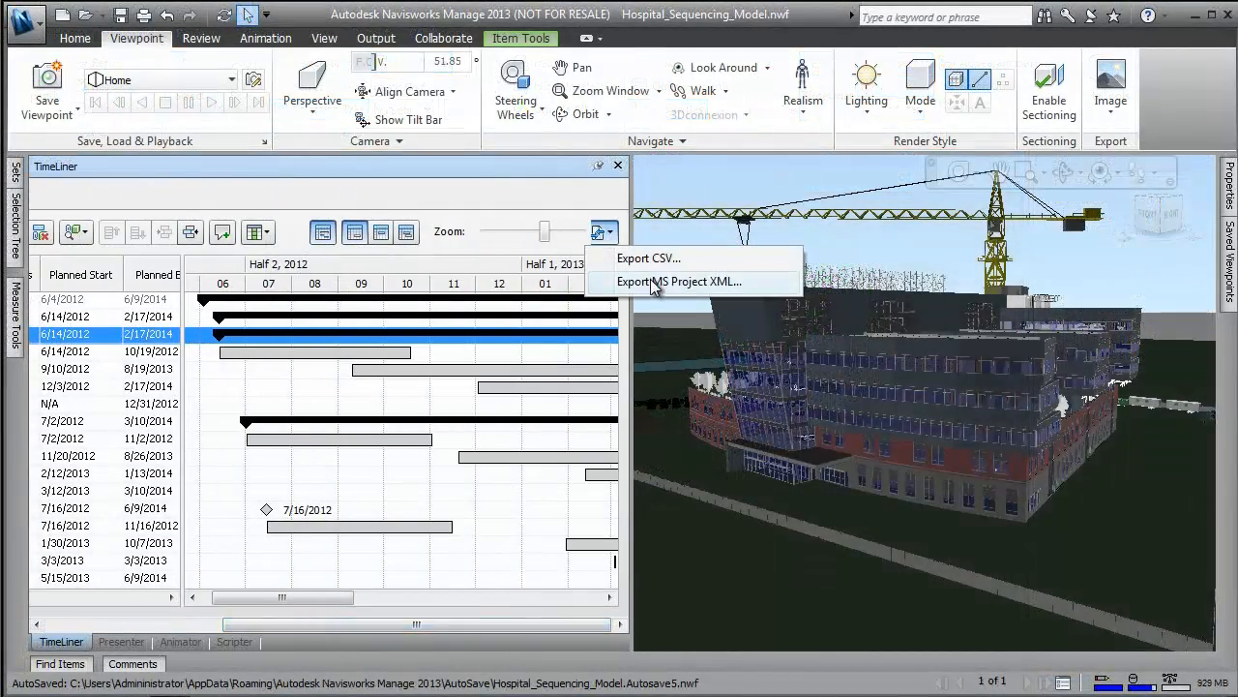
click(678, 281)
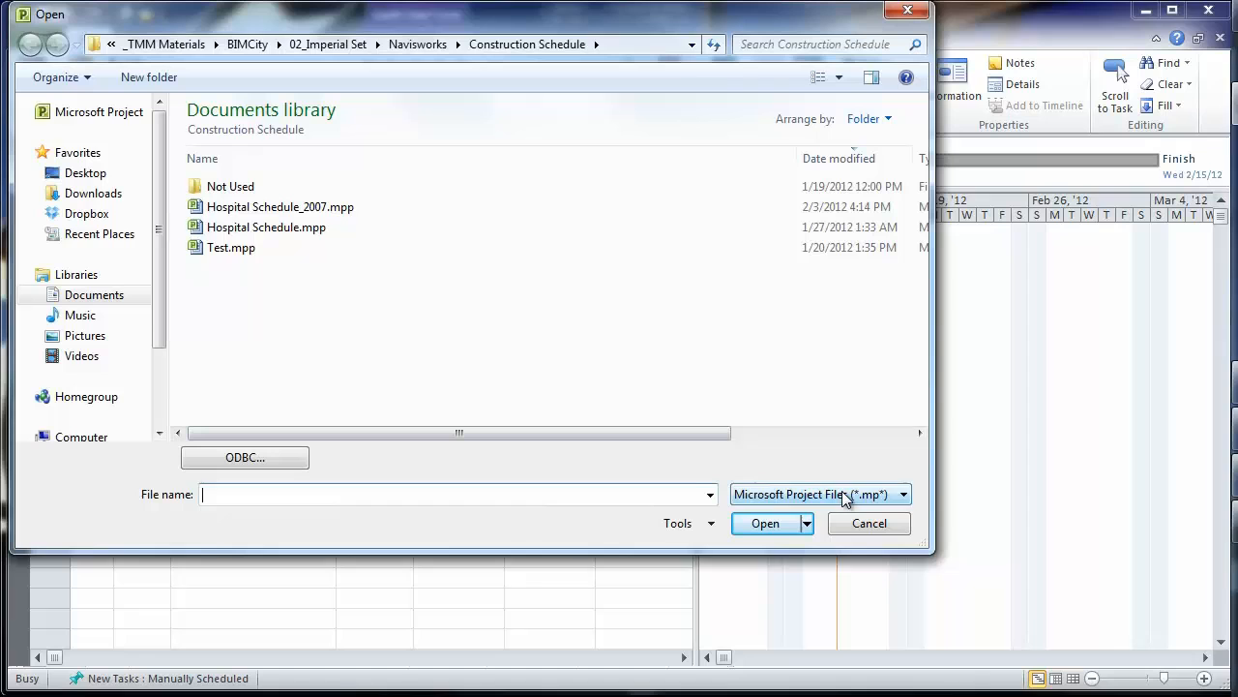
Open Baseline Schedule.xml from the XML file list as a new project.
click(818, 494)
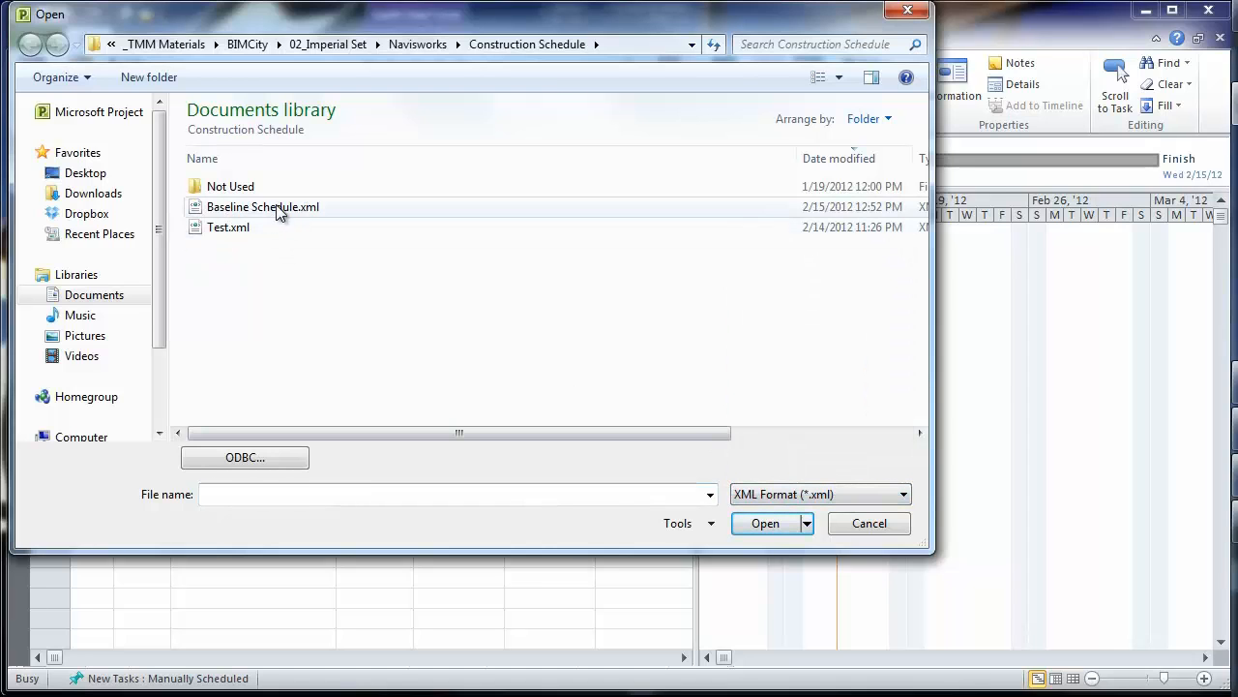
click(765, 522)
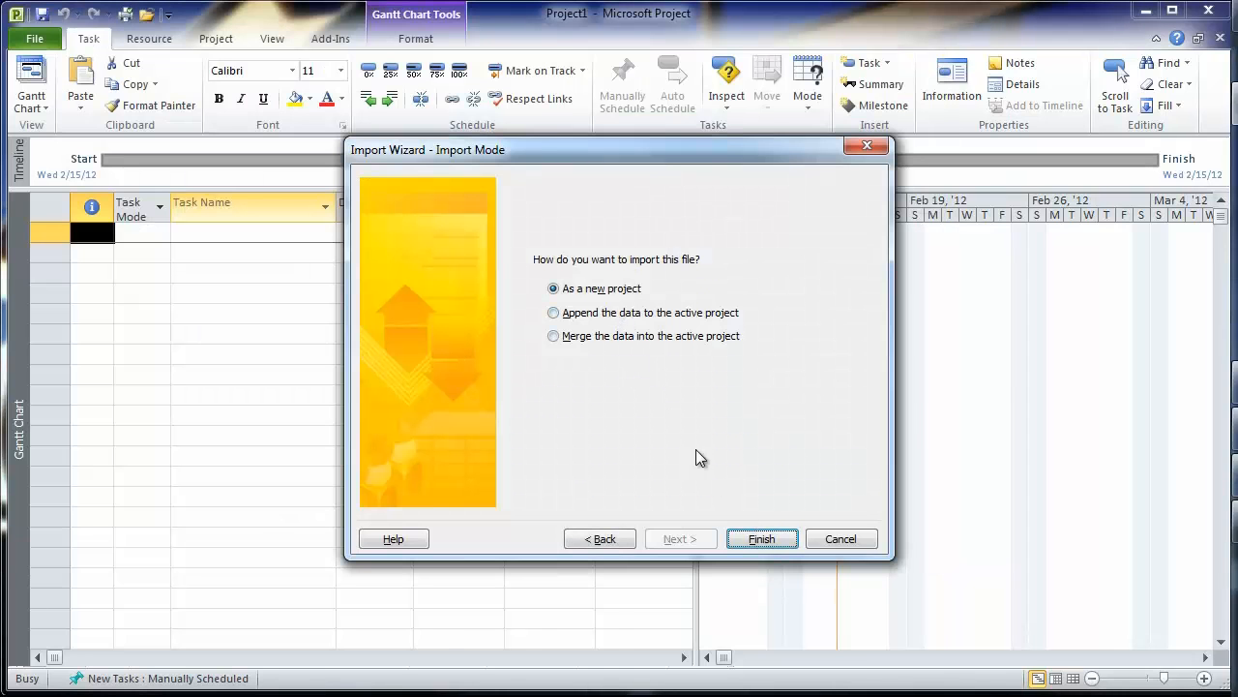
click(762, 538)
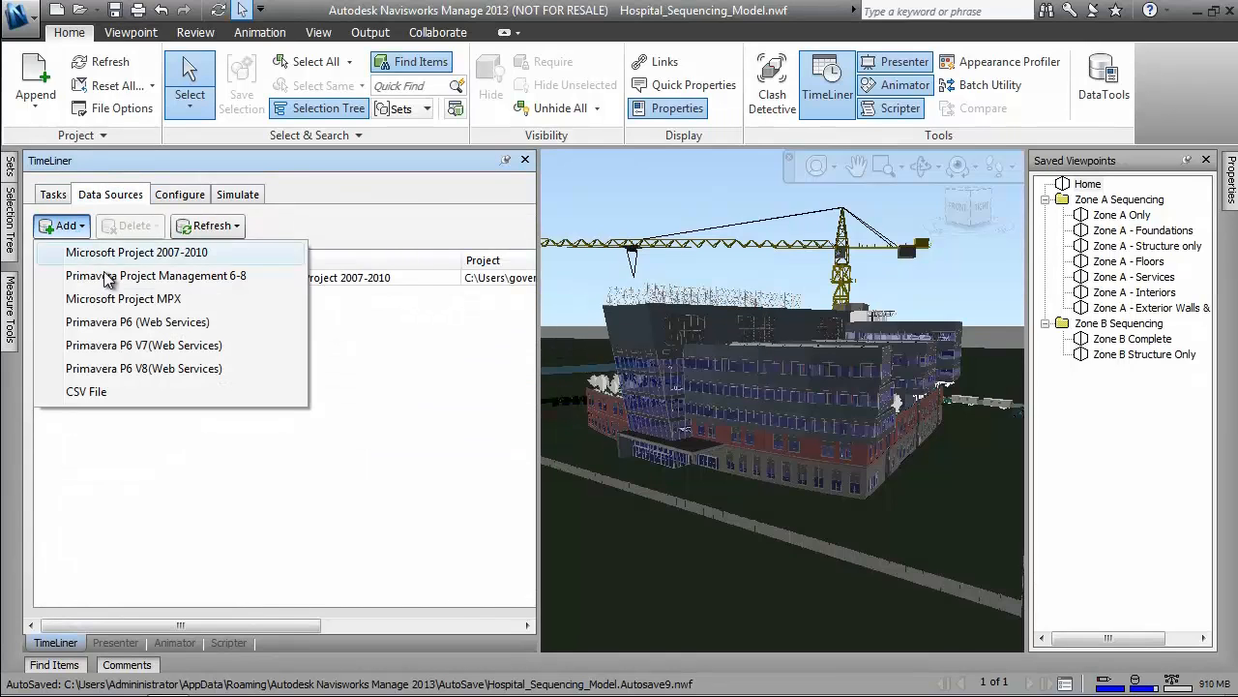
Refresh the Master Schedule data source with Rebuild Task Hierarchy, then select Zone A Services.
click(208, 225)
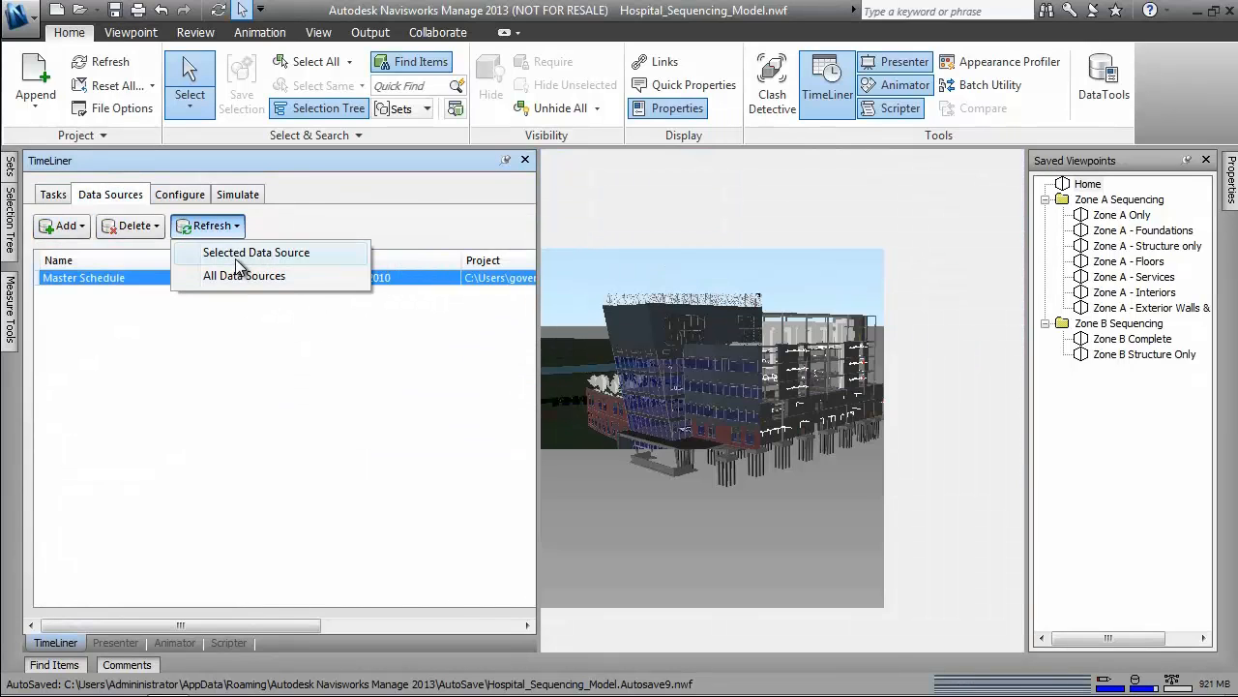
click(256, 253)
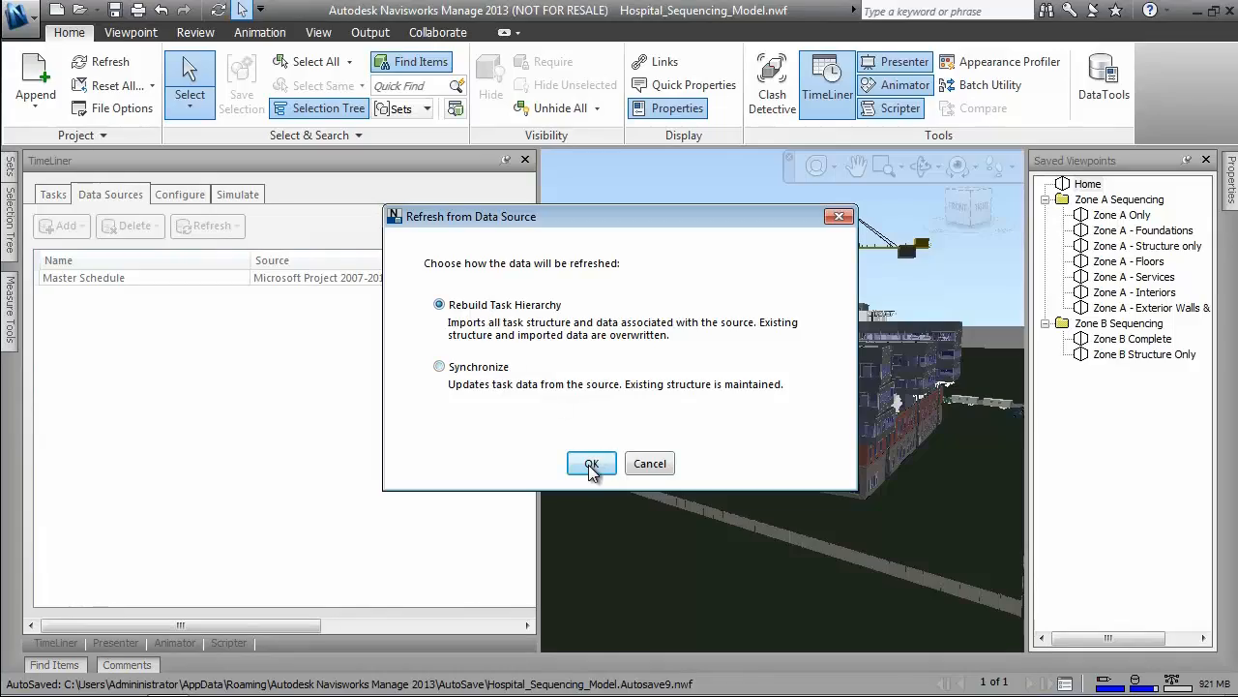
click(591, 463)
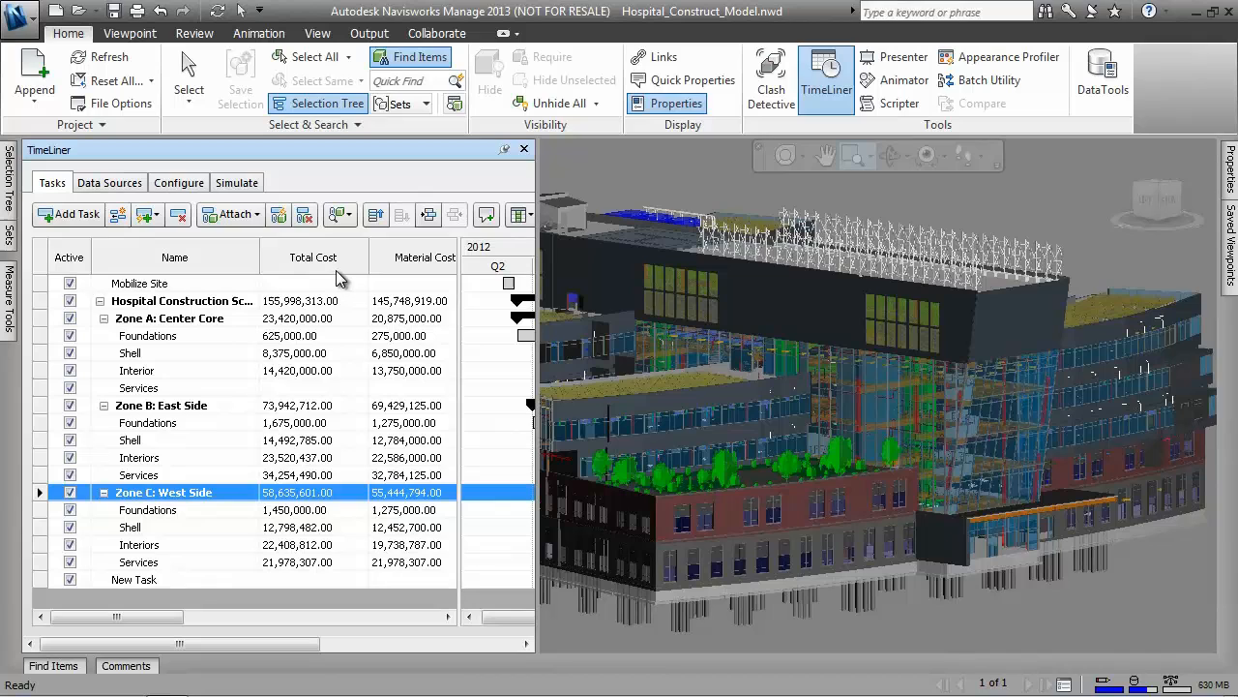
click(139, 387)
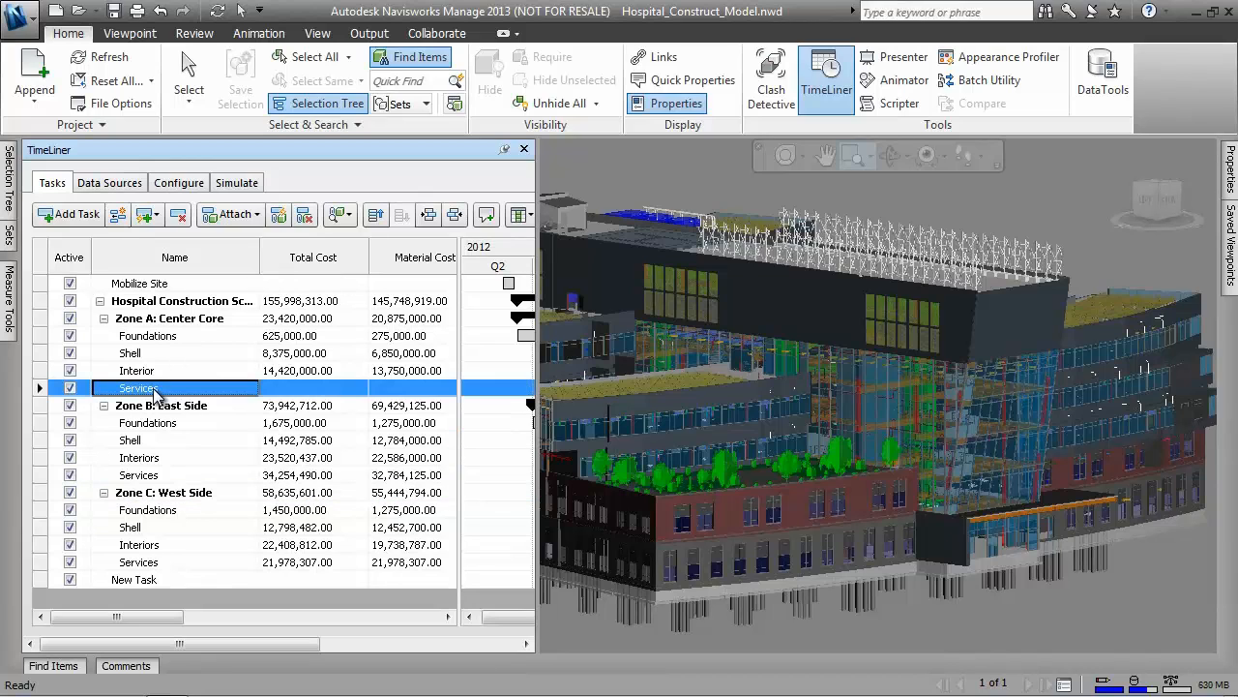